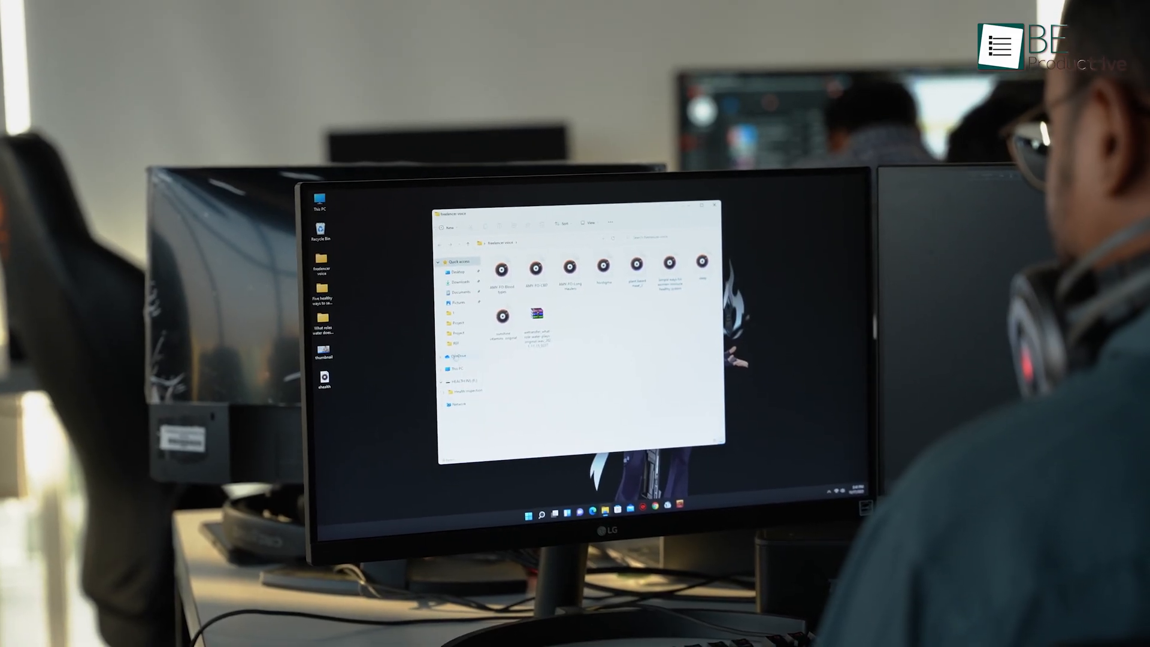
# - Switch from the Gmail draft to the HP sale Excel workbook with Alt+Tab and back to the draft
pyautogui.click(456, 366)
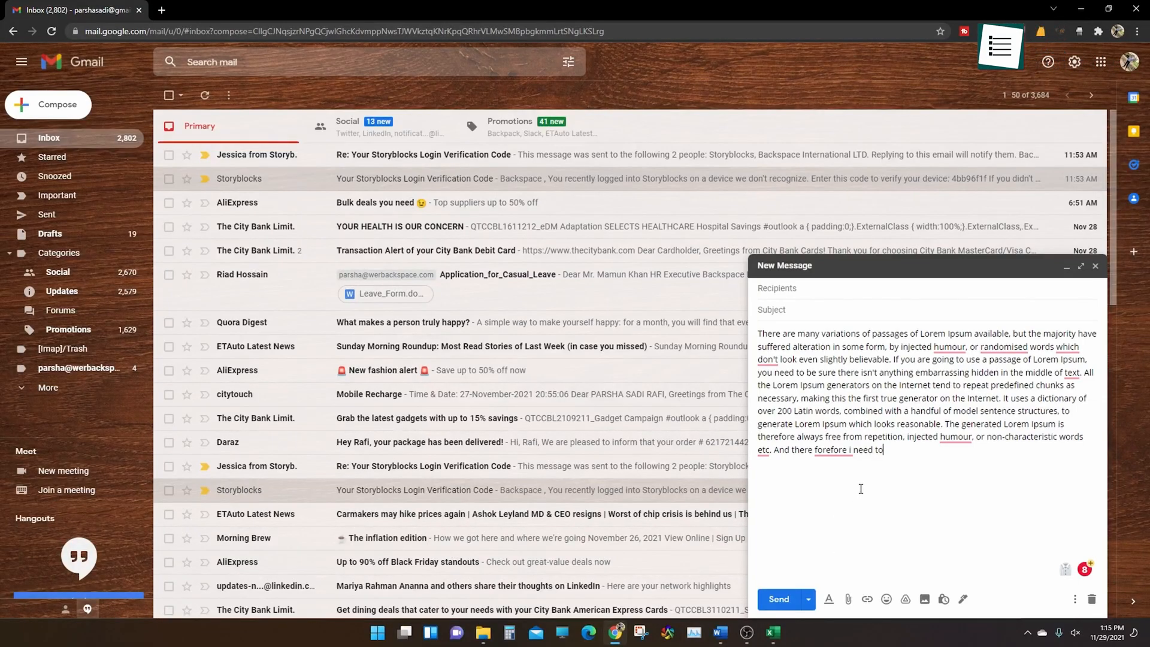
pyautogui.click(771, 632)
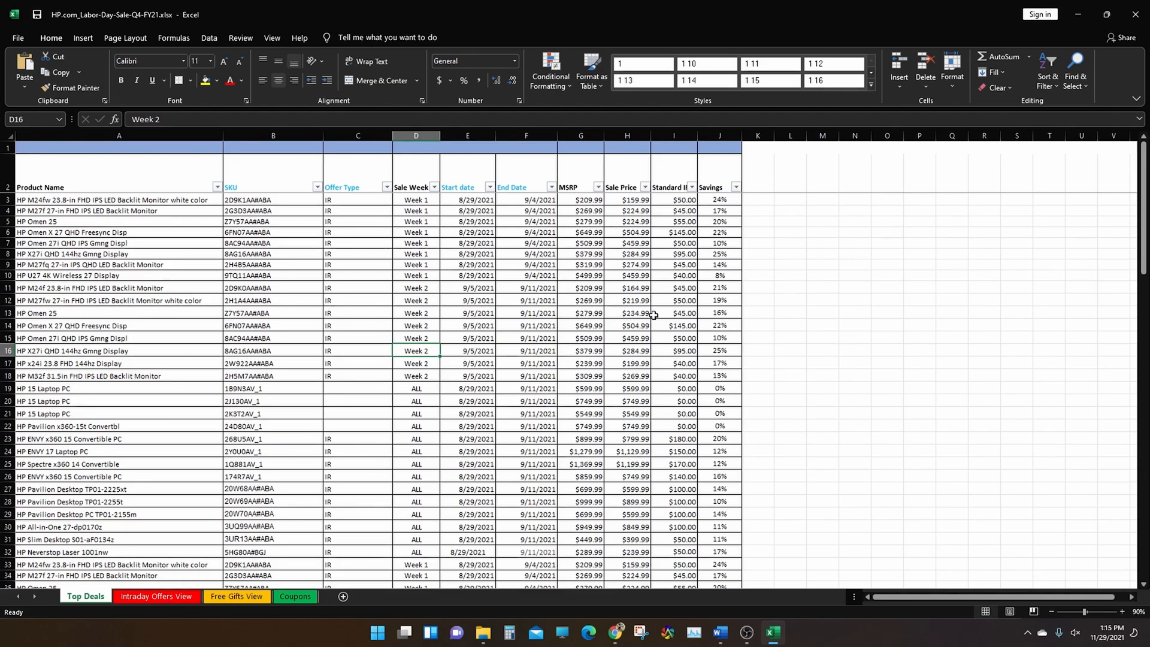
pyautogui.press('alt+tab')
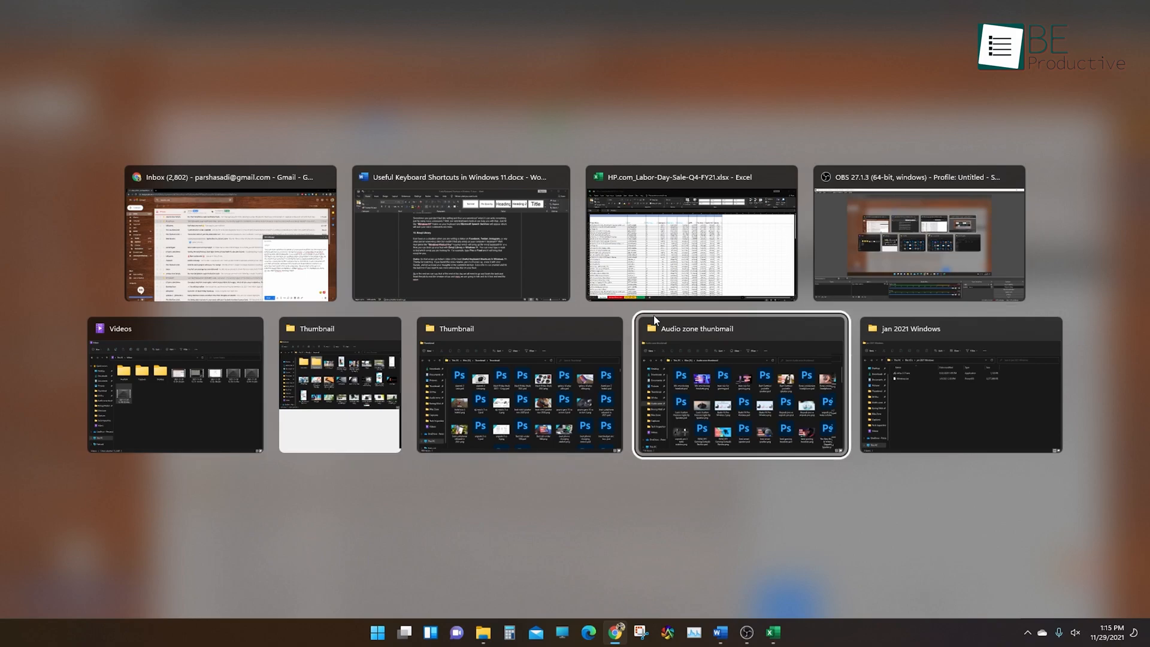
pyautogui.press('alt+tab')
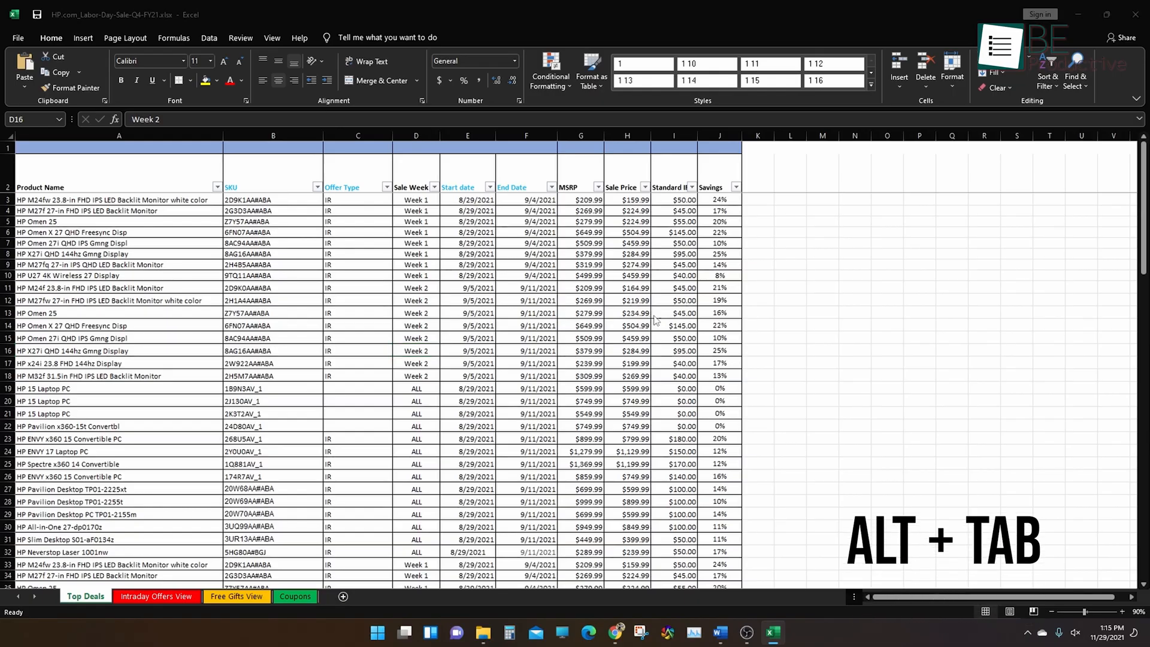
pyautogui.press('alt+tab')
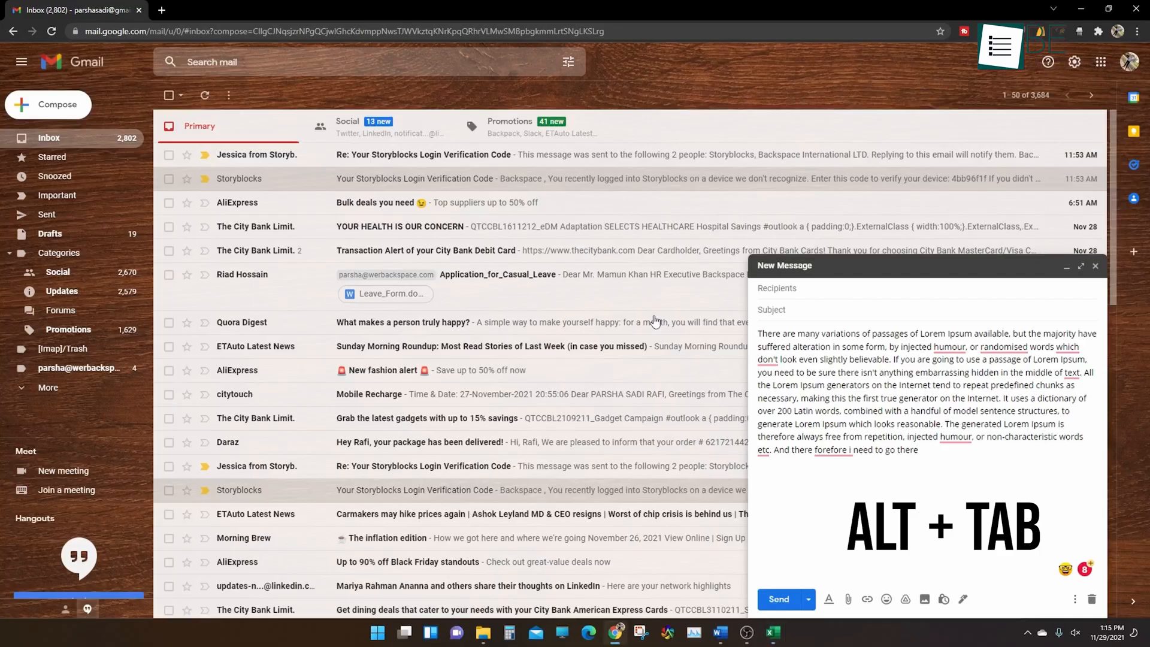
pyautogui.press('alt+tab')
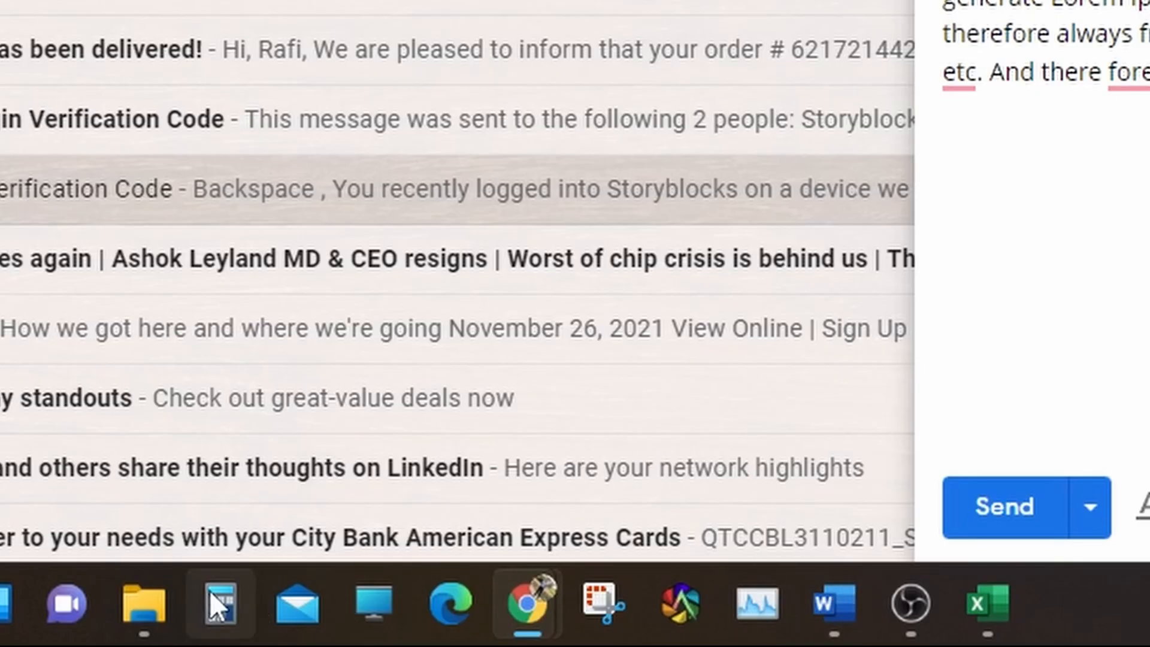
# - Toggle Calculator over the YouTube video with Win+2, dismiss it, then bring Word forward with Win+1
pyautogui.click(985, 602)
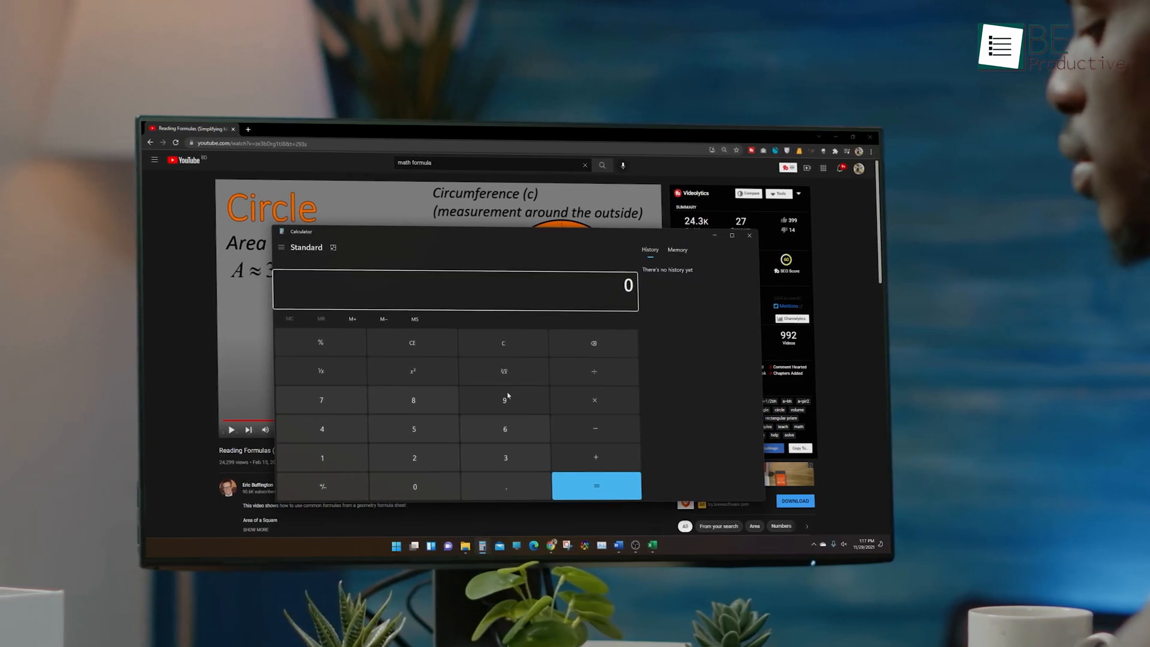
pyautogui.click(749, 236)
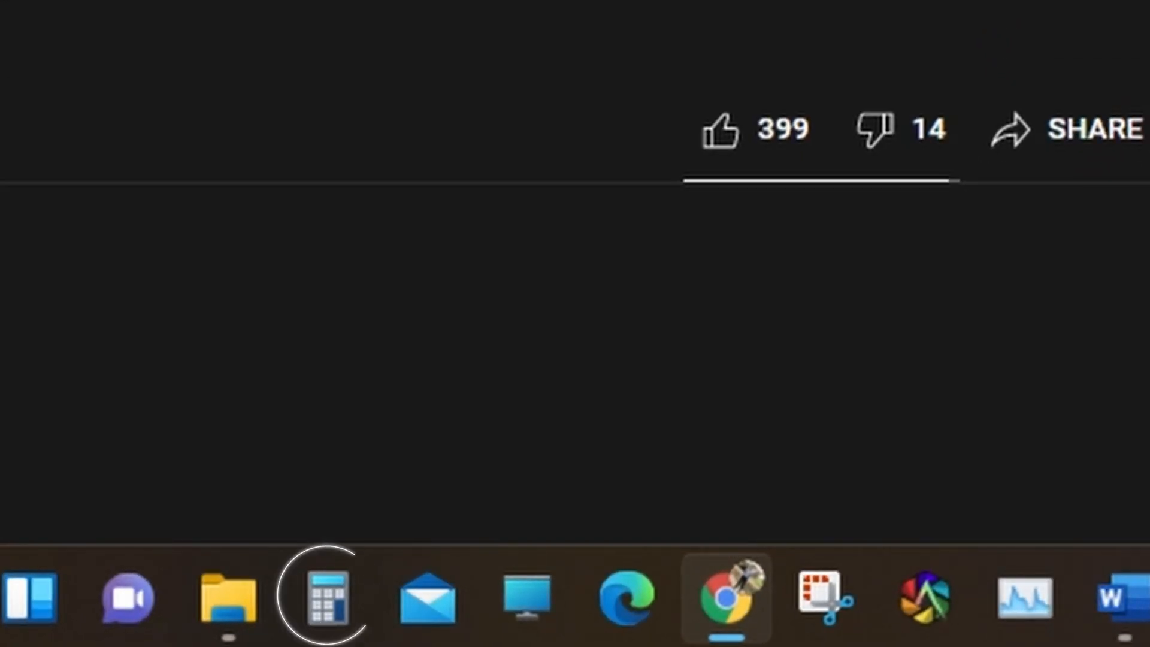
pyautogui.press('Win+2')
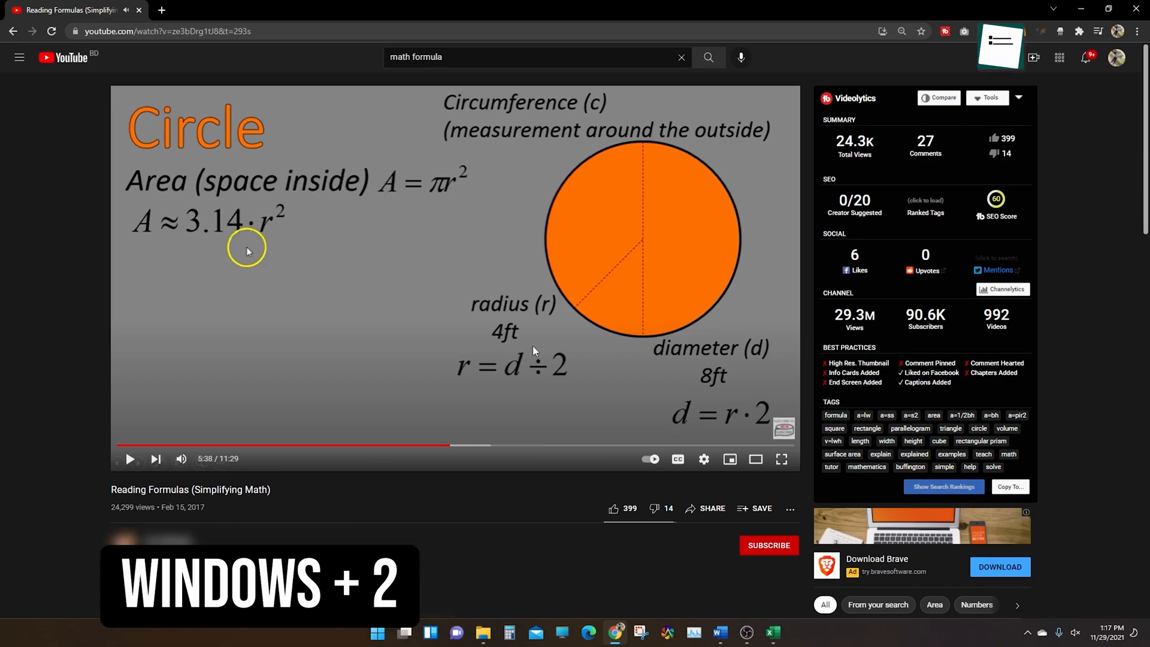
pyautogui.press('win+2')
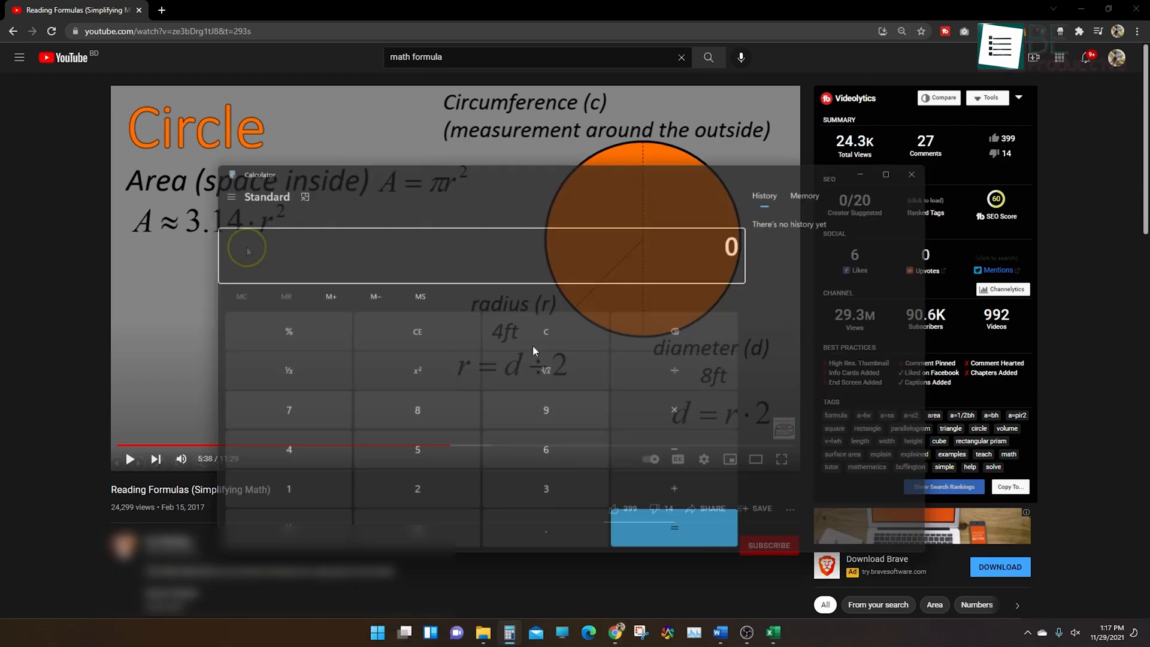
pyautogui.click(546, 410)
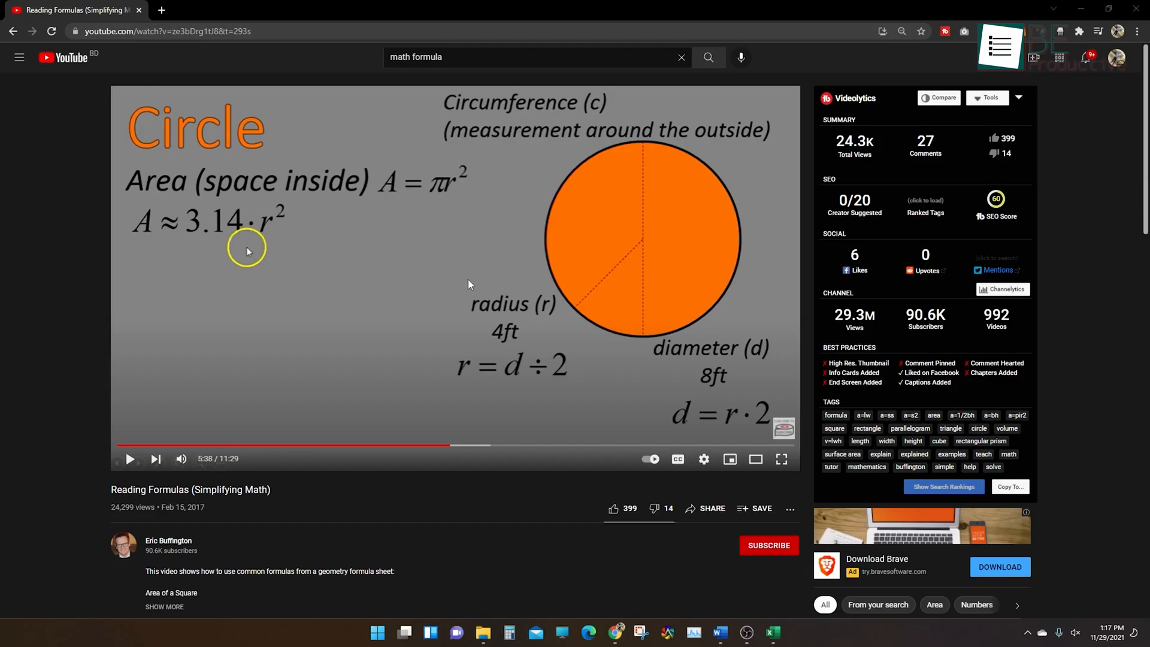
pyautogui.press('Win+1')
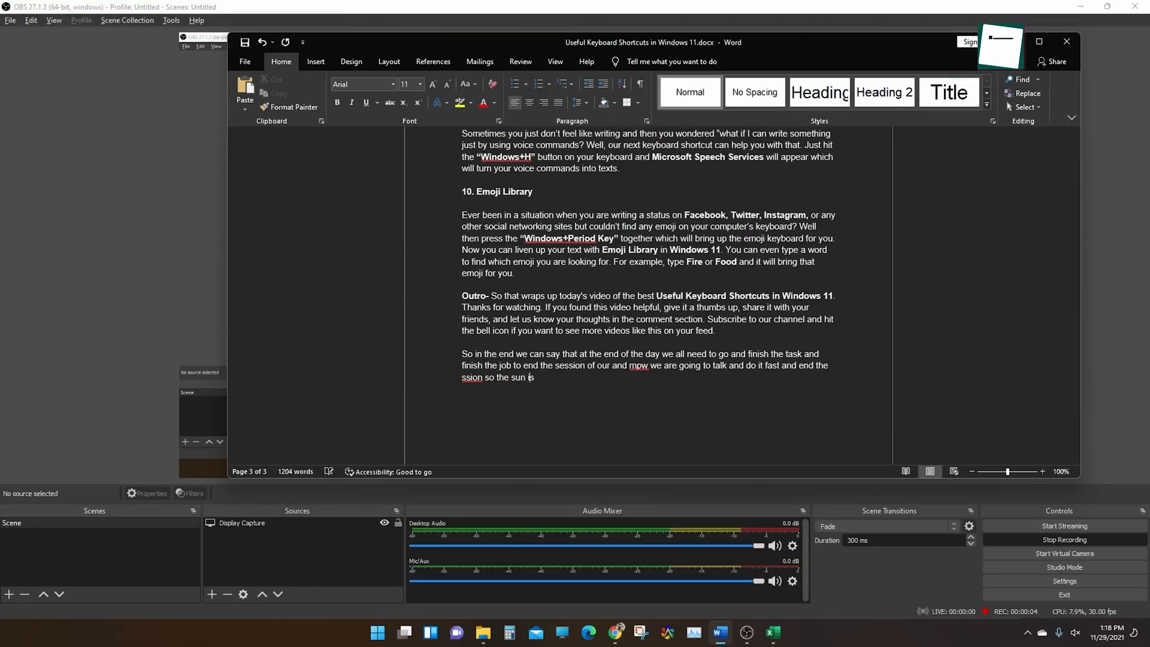
# - Extend Word's closing sentence about the sun with 'revolvinhg' while the Sun article sits alongside
pyautogui.write('revolvinhg')
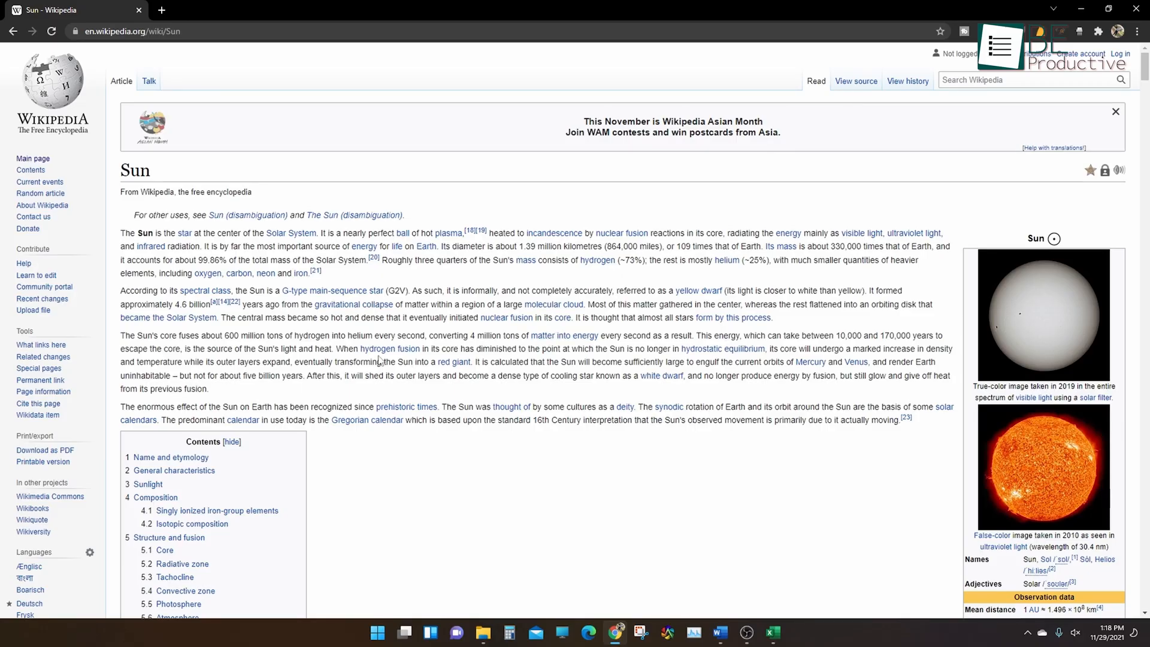
pyautogui.scroll(-3)
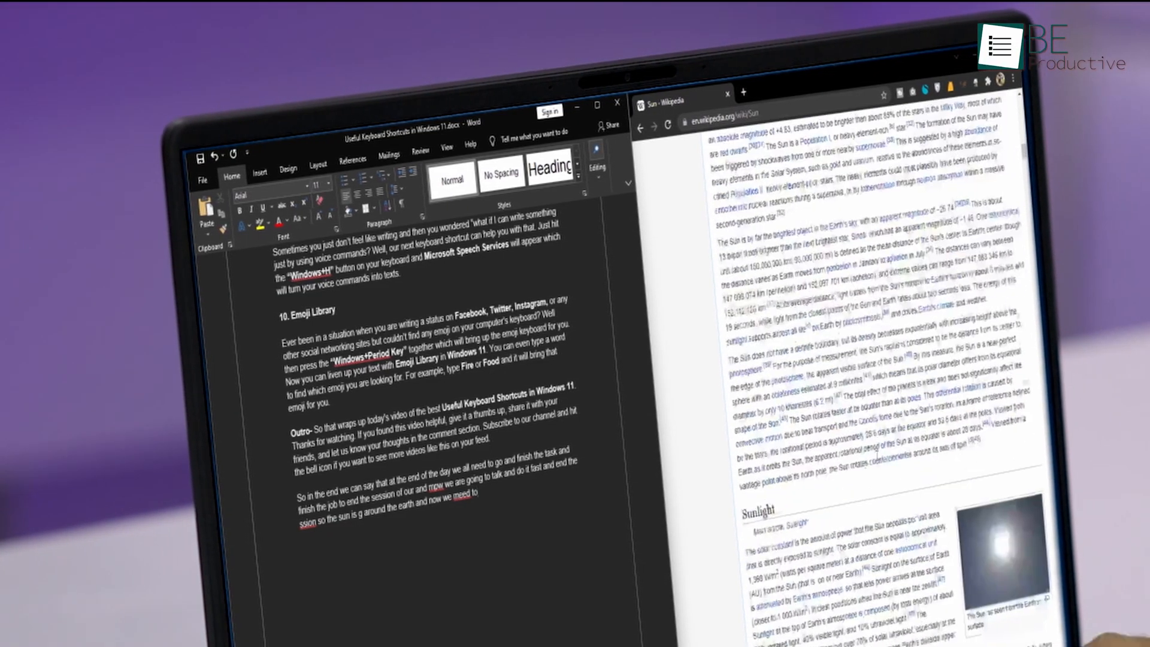
pyautogui.scroll(-3)
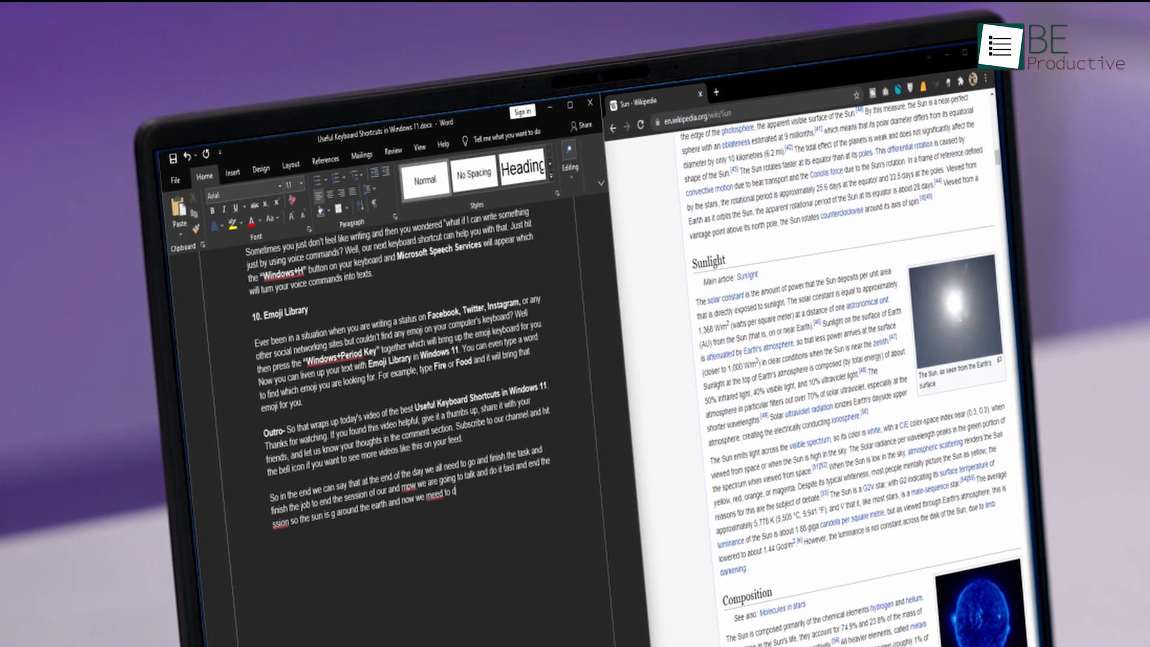
pyautogui.click(403, 632)
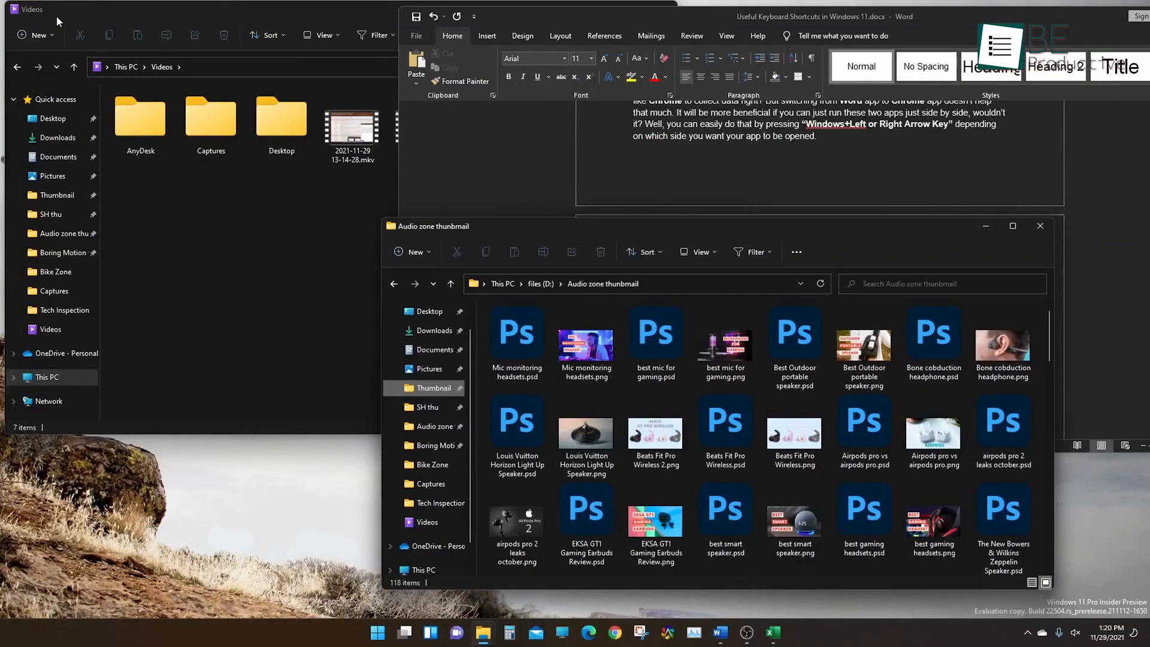
# - Open the empty Captures folder in Videos, then show the desktop with Win+D
pyautogui.doubleClick(210, 115)
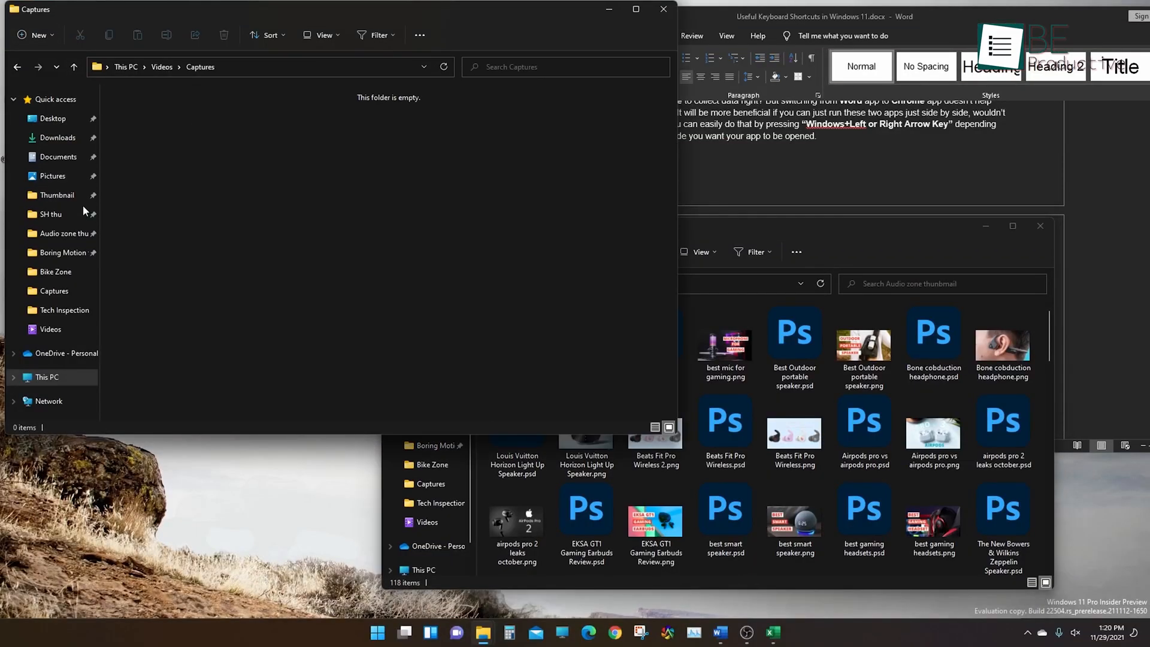
pyautogui.rightClick(139, 117)
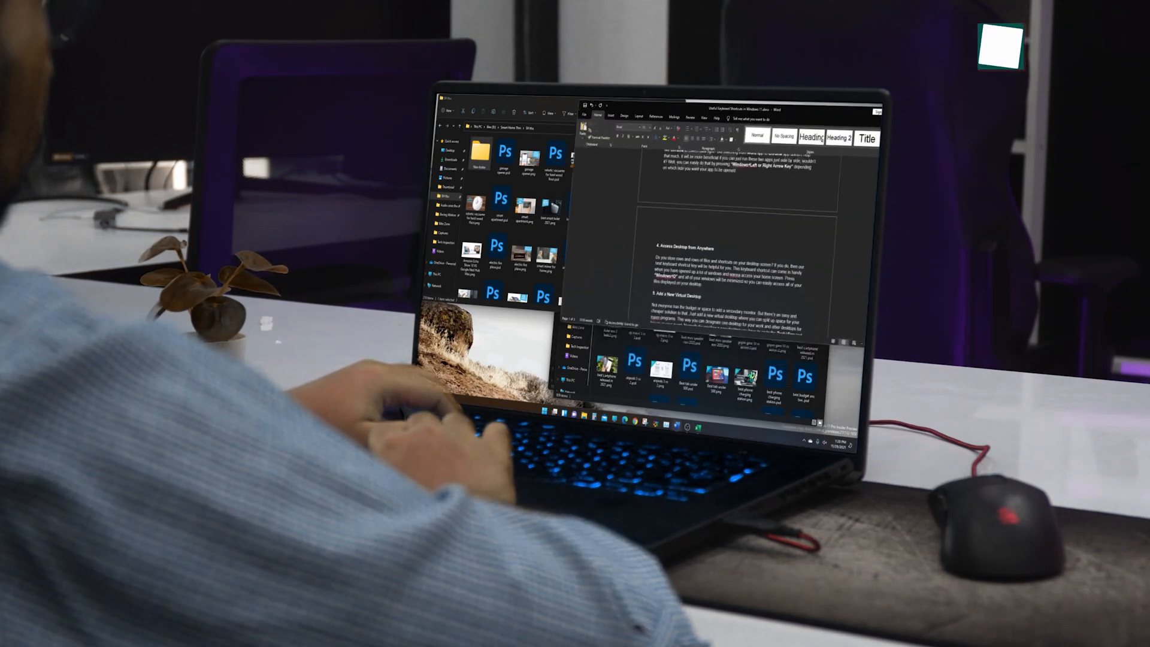
pyautogui.press('Win+D')
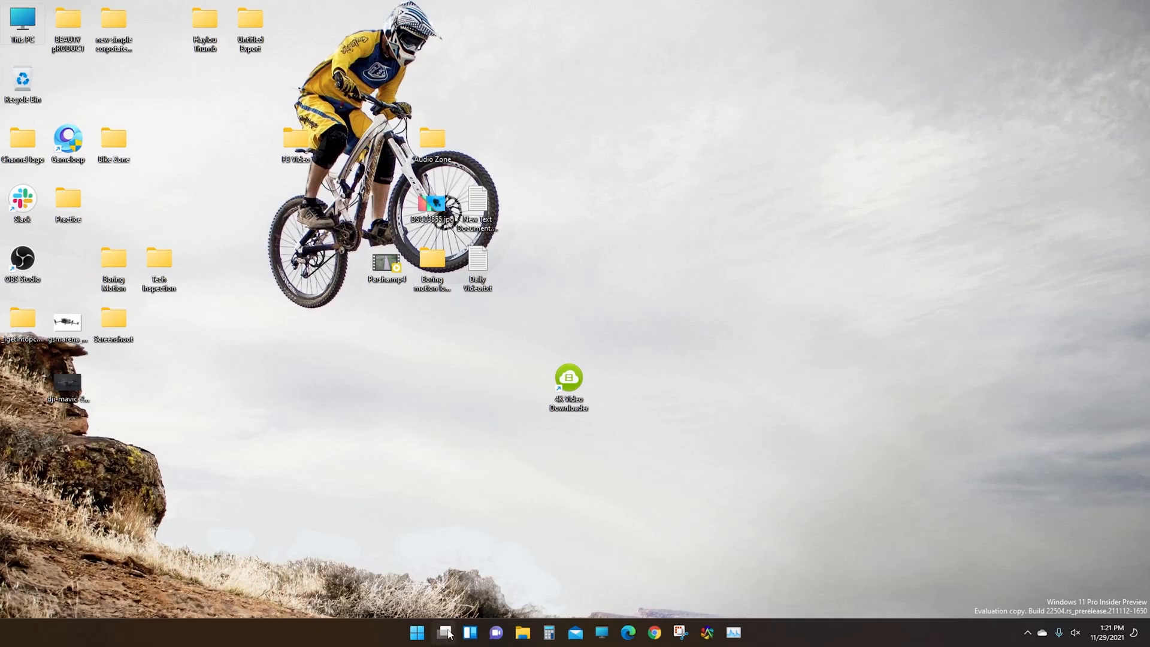
# - Add Desktops 3 and 4 in Task View, return to Desktop 2 with the Google page, and move desktops with Win+Ctrl+Right
pyautogui.click(443, 632)
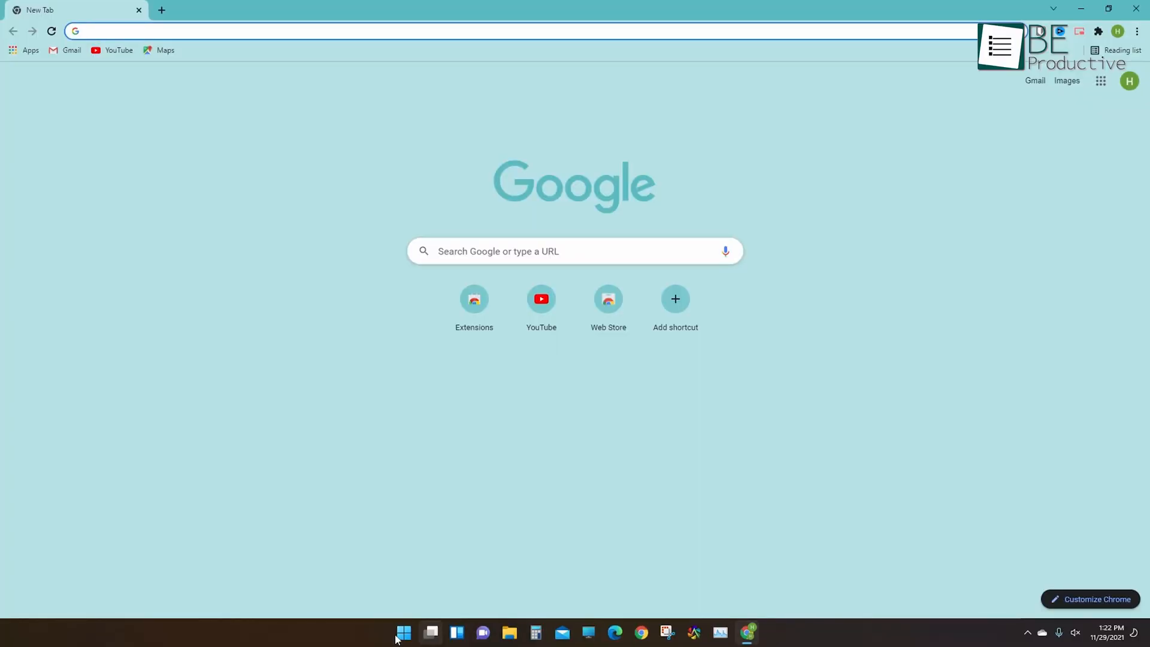
pyautogui.click(455, 632)
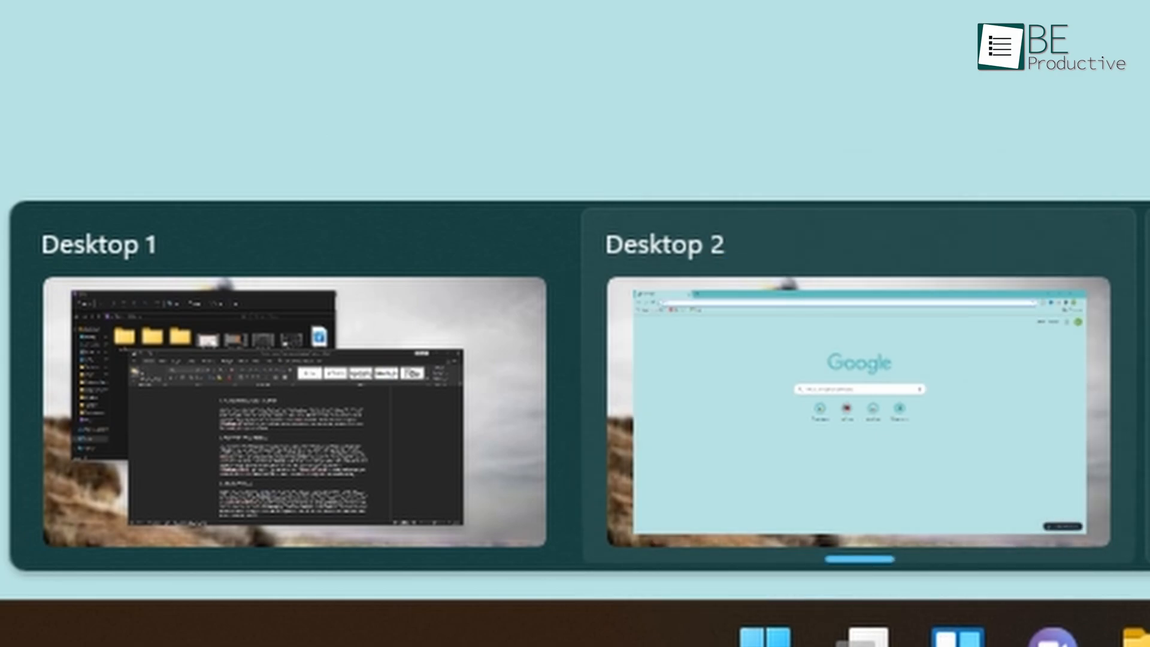
pyautogui.click(857, 407)
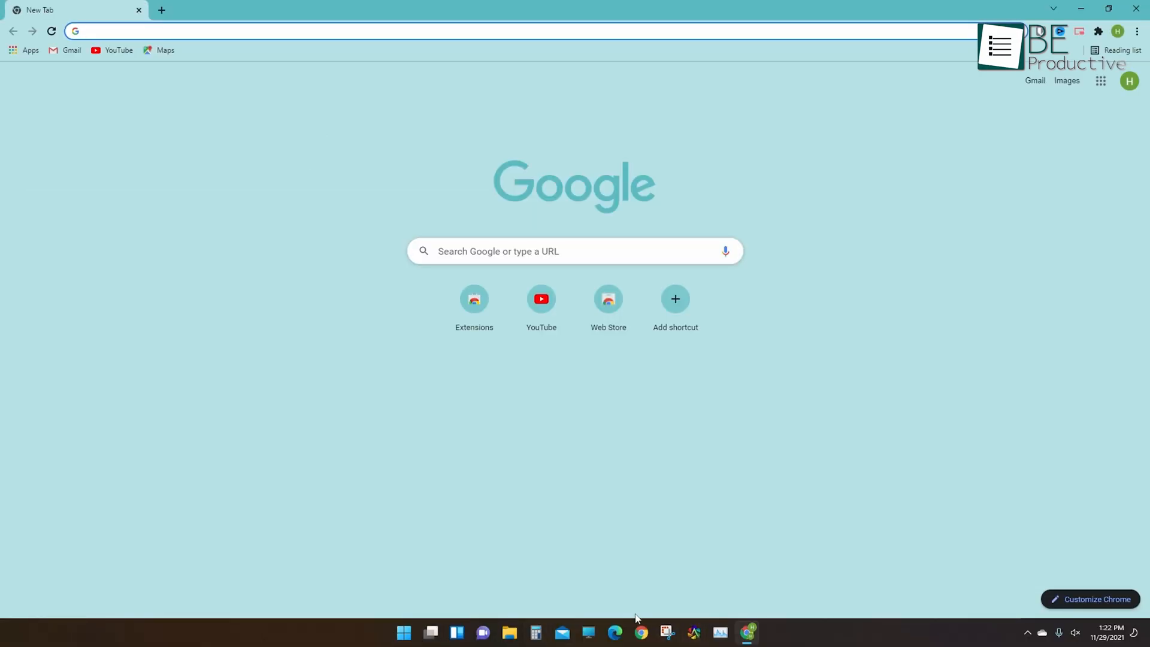
pyautogui.click(430, 632)
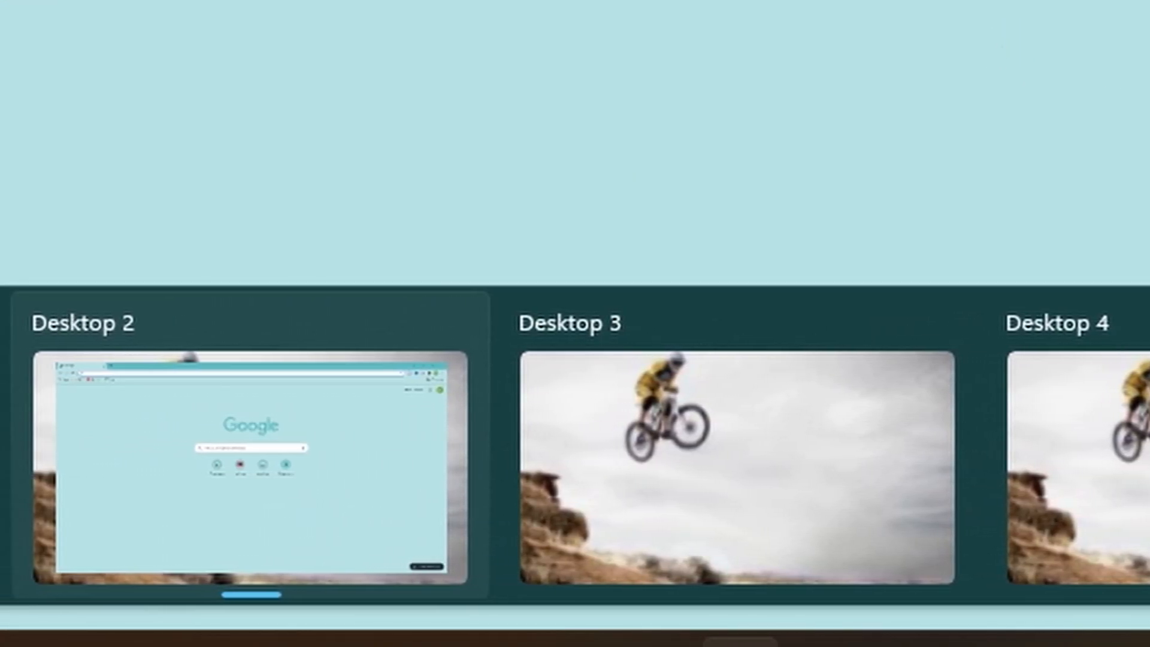
pyautogui.click(253, 466)
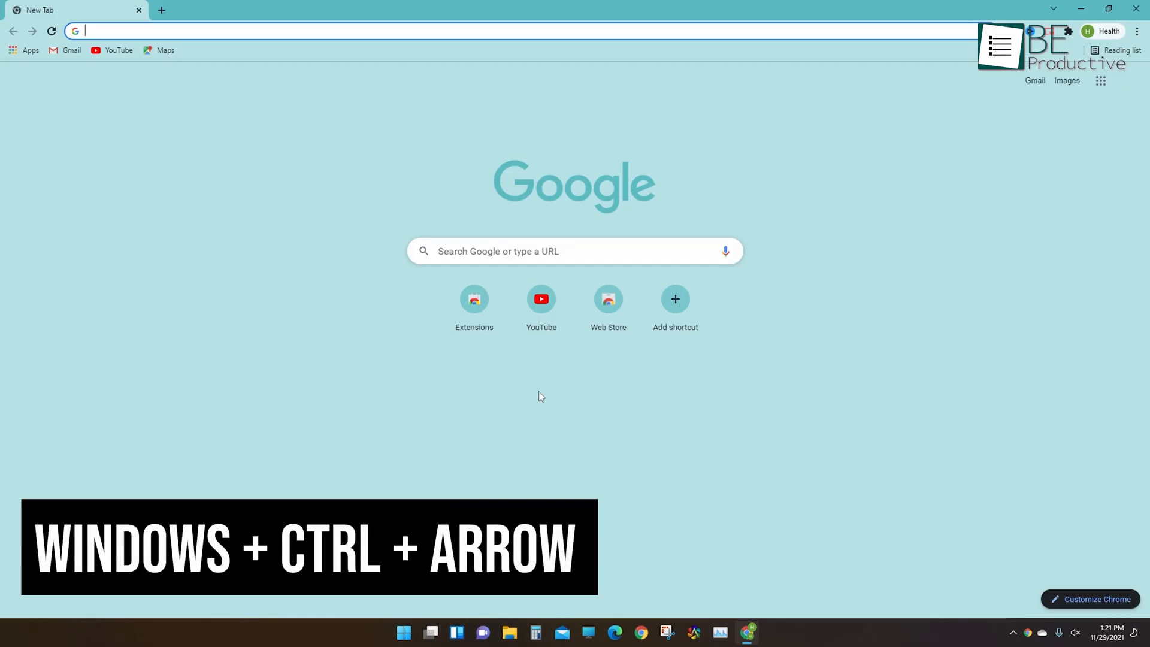
pyautogui.press('Win+Ctrl+Right')
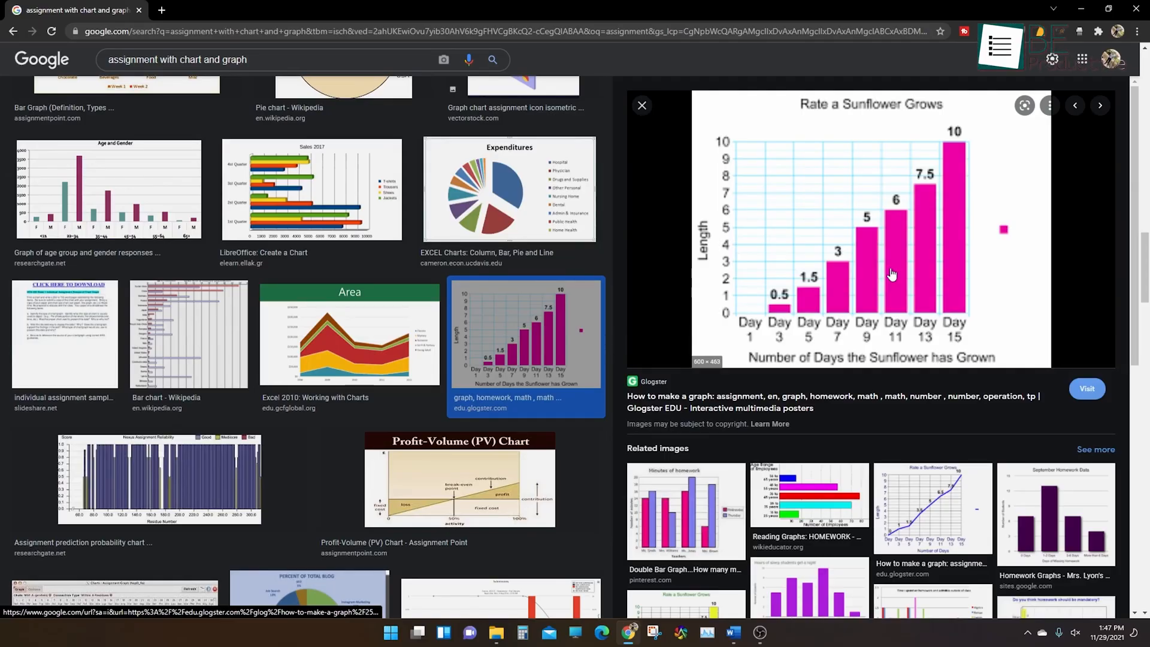
# - Start a screen capture with Win+Shift+S and choose Rectangular Snip over the sunflower chart
pyautogui.press('Win+Shift+S')
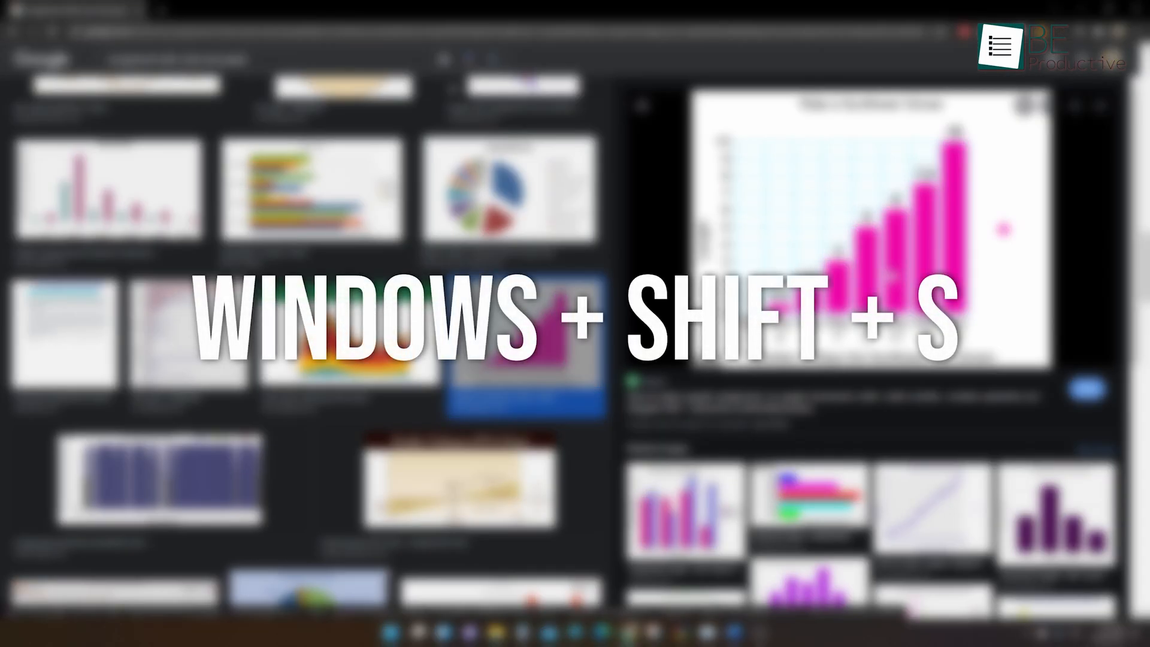
pyautogui.press('win+shift+s')
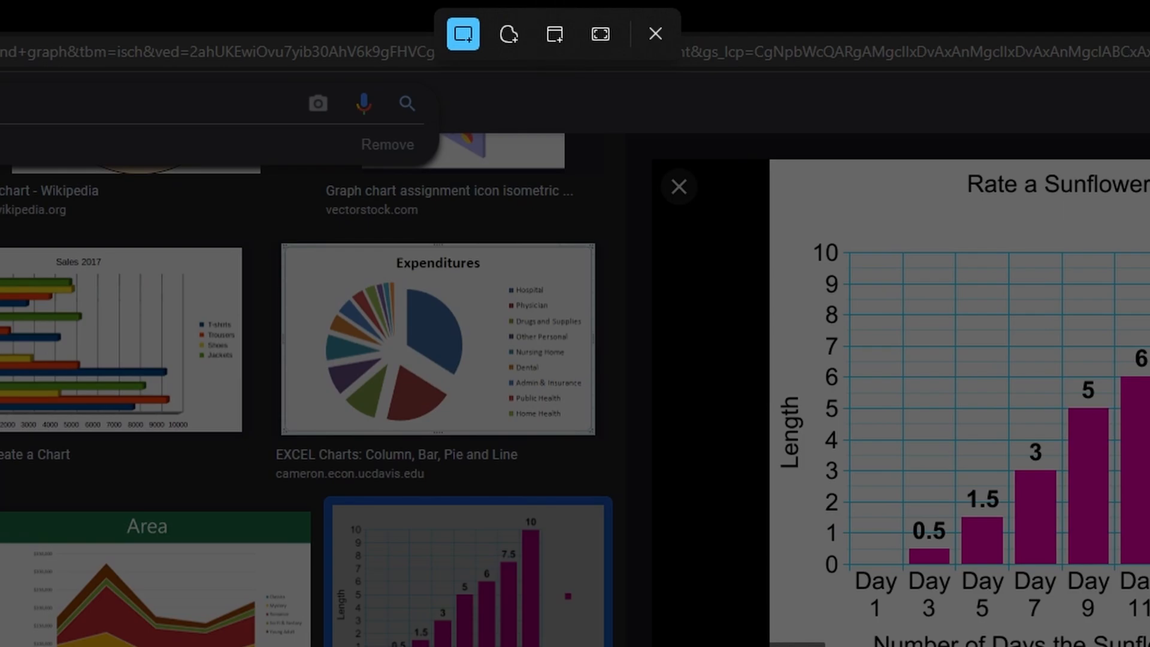
pyautogui.click(653, 34)
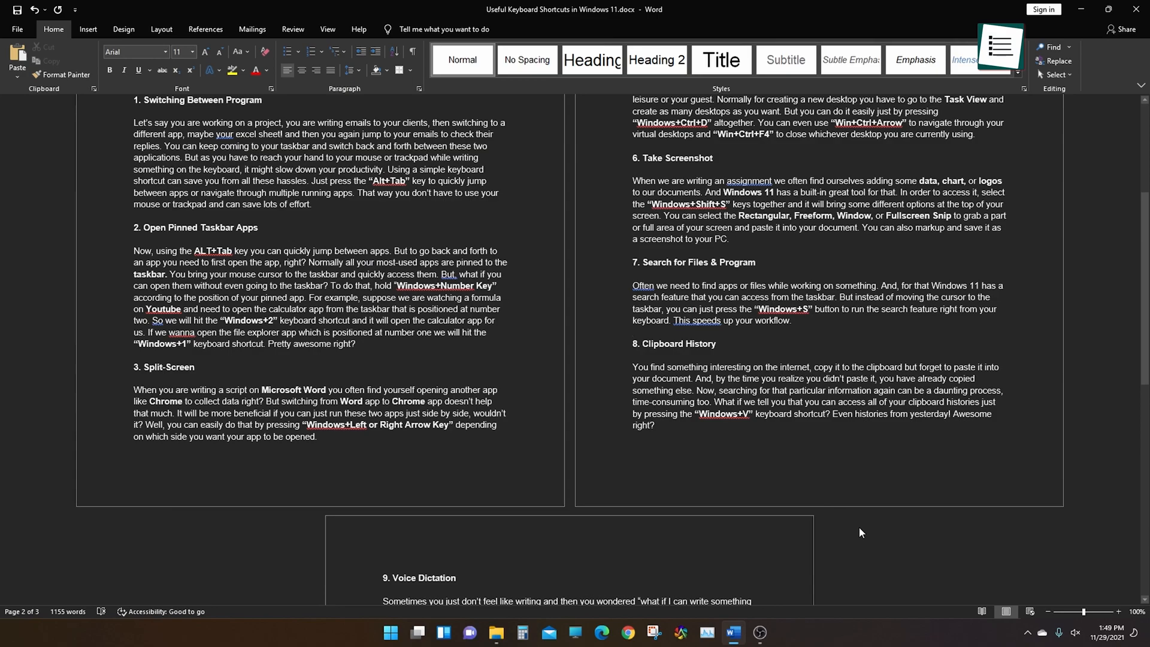
# - Search the system for 'Windows PowerShell' using Win+S
pyautogui.press('Win+s')
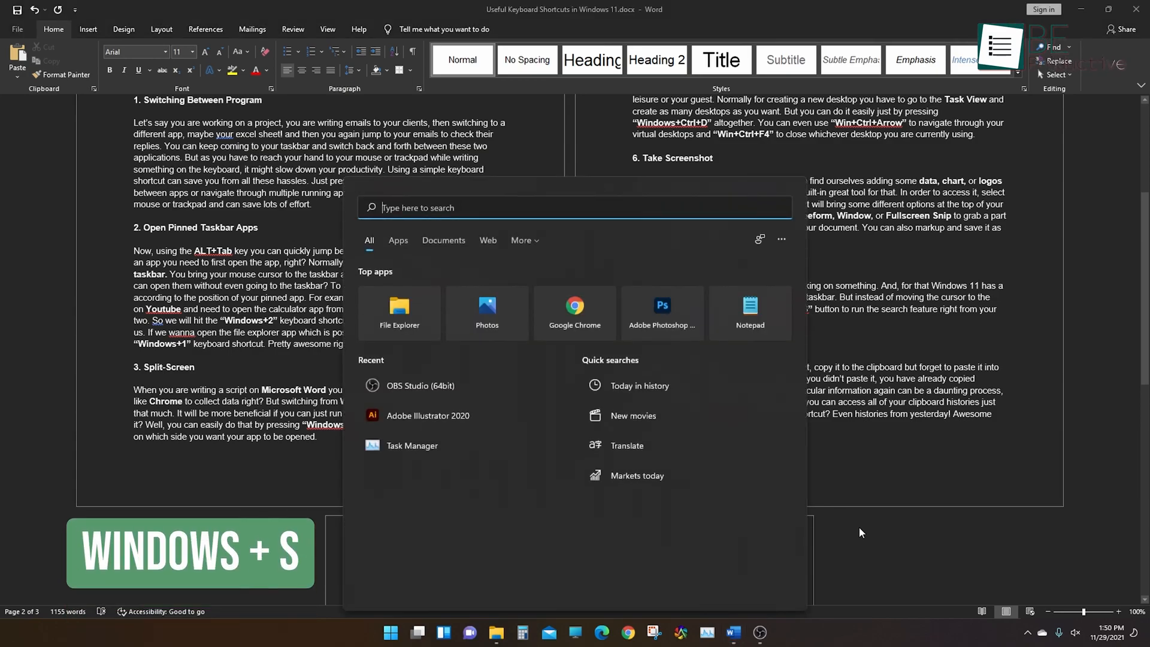
pyautogui.write('w')
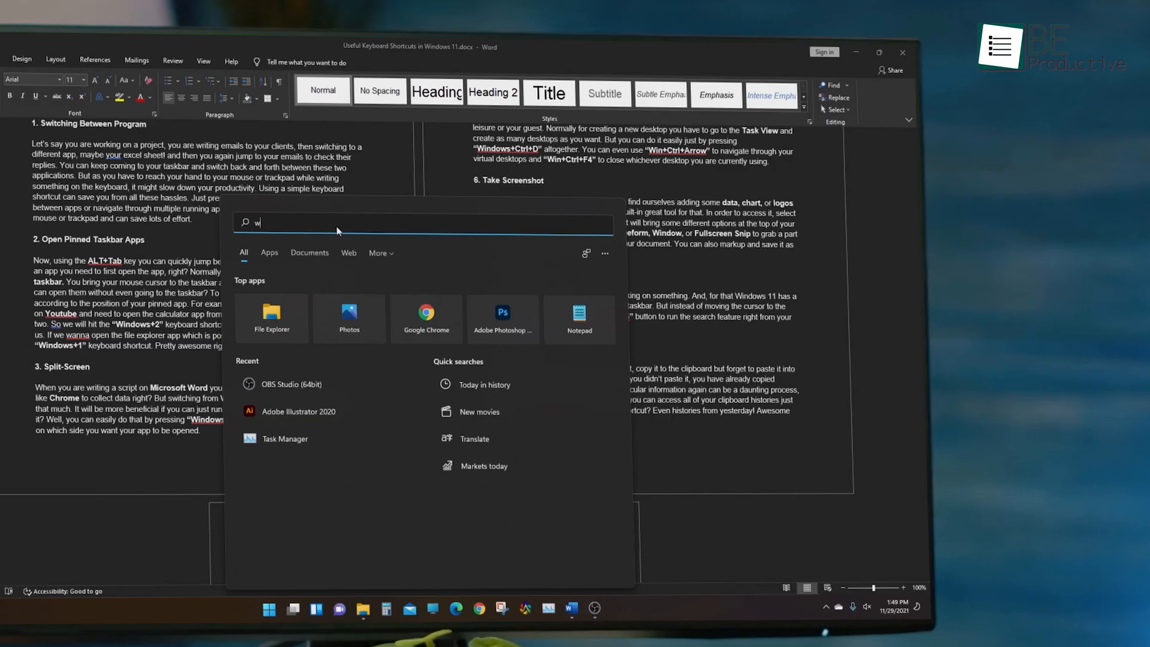
pyautogui.write('indows PowerShell')
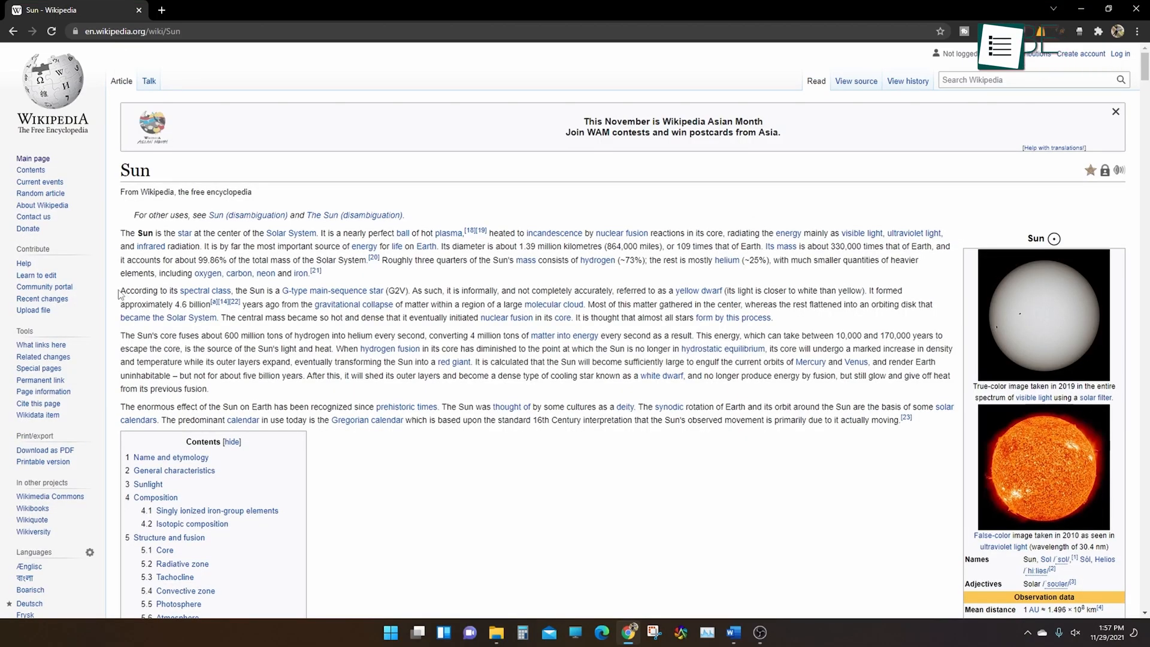
# - Highlight the Sun article's paragraph on its spectral class and formation
pyautogui.moveTo(119, 290); pyautogui.dragTo(770, 316)
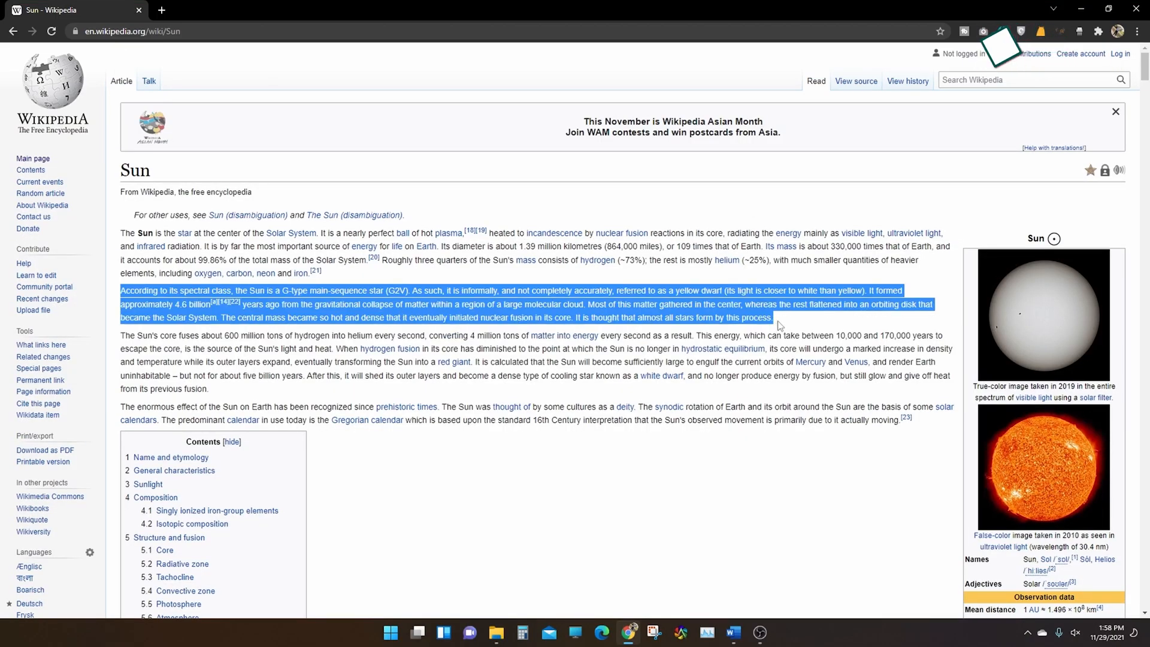
pyautogui.moveTo(707, 322)
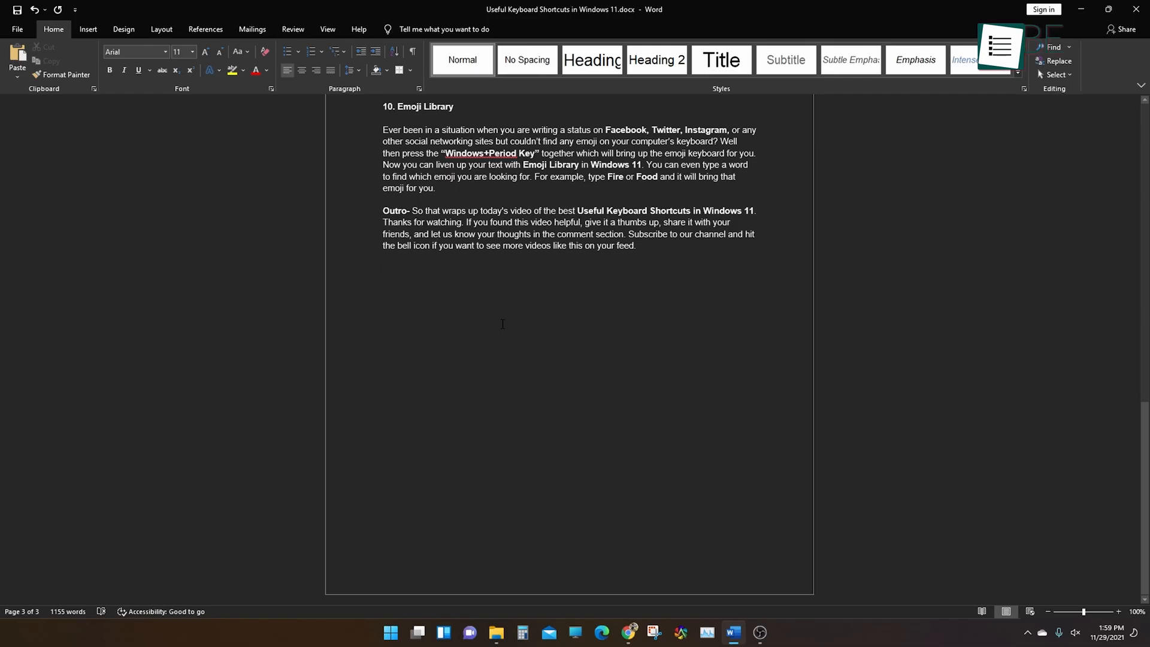
# - Start voice typing with Win+H and dictate 'we are going yo' below the Outro paragraph
pyautogui.press('Win+H')
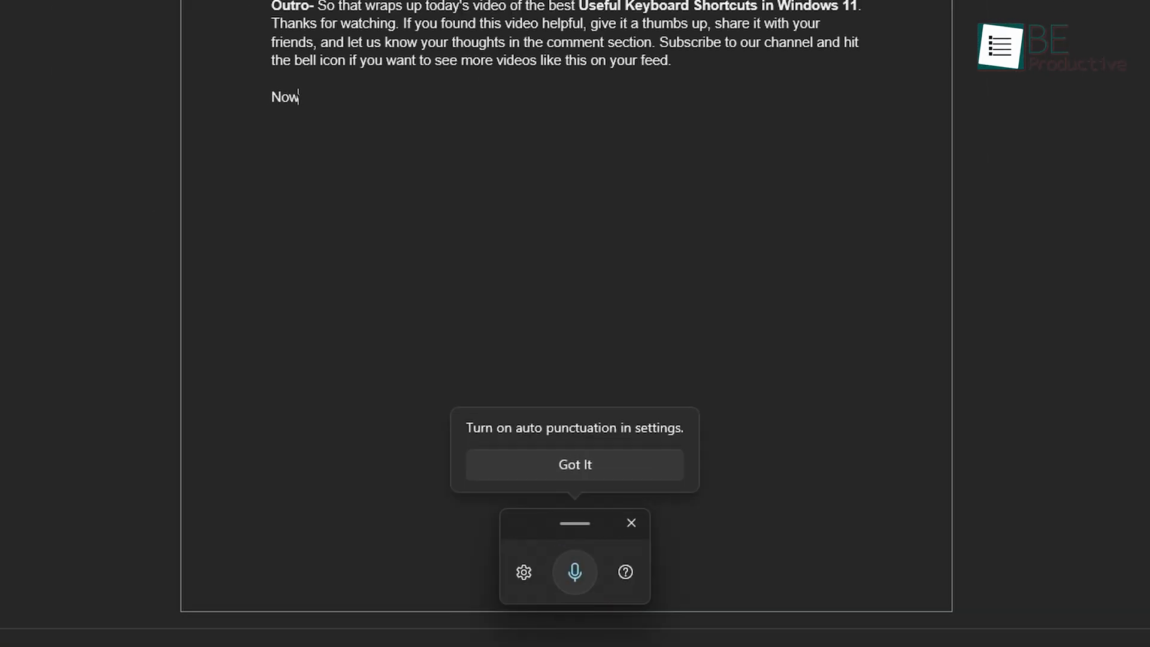
pyautogui.write('we are going yo')
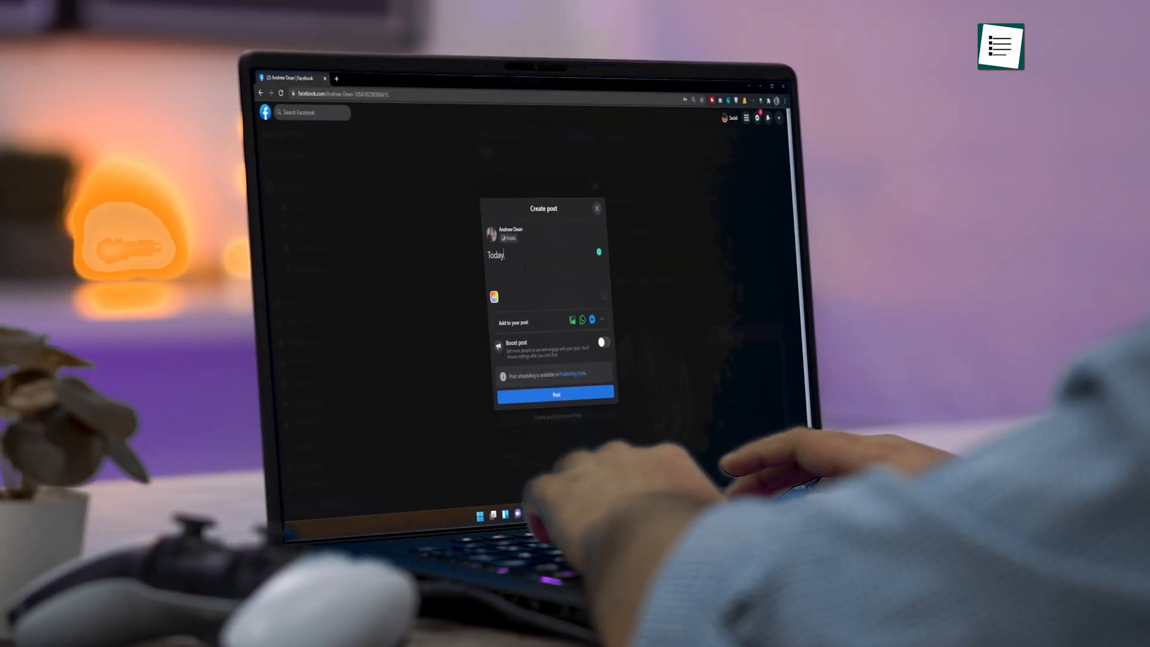
# - Finish the post 'Today has been a good day', insert an emoji, and search the emoji panel for 'food'
pyautogui.write('has been a')
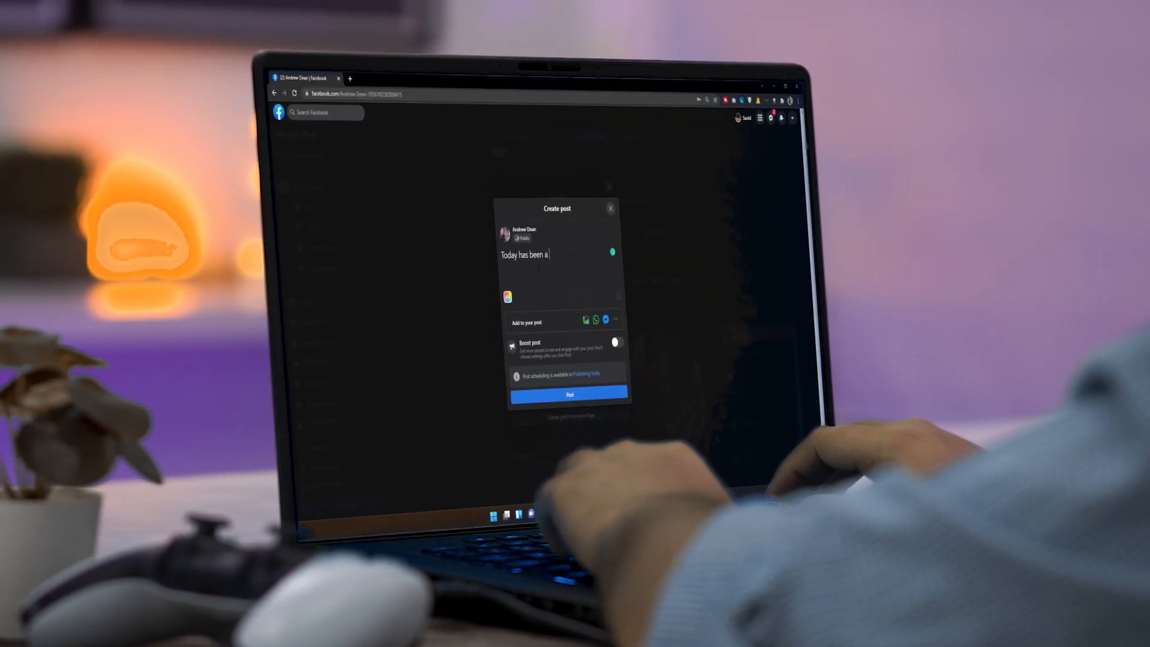
pyautogui.write('good day')
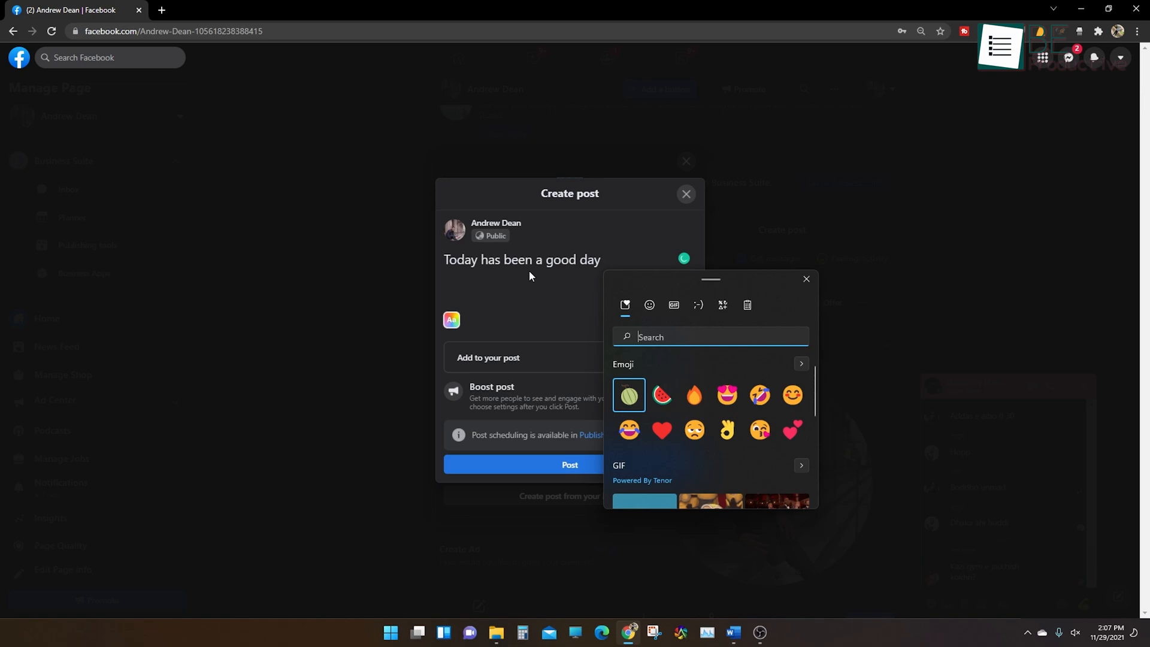
pyautogui.click(629, 430)
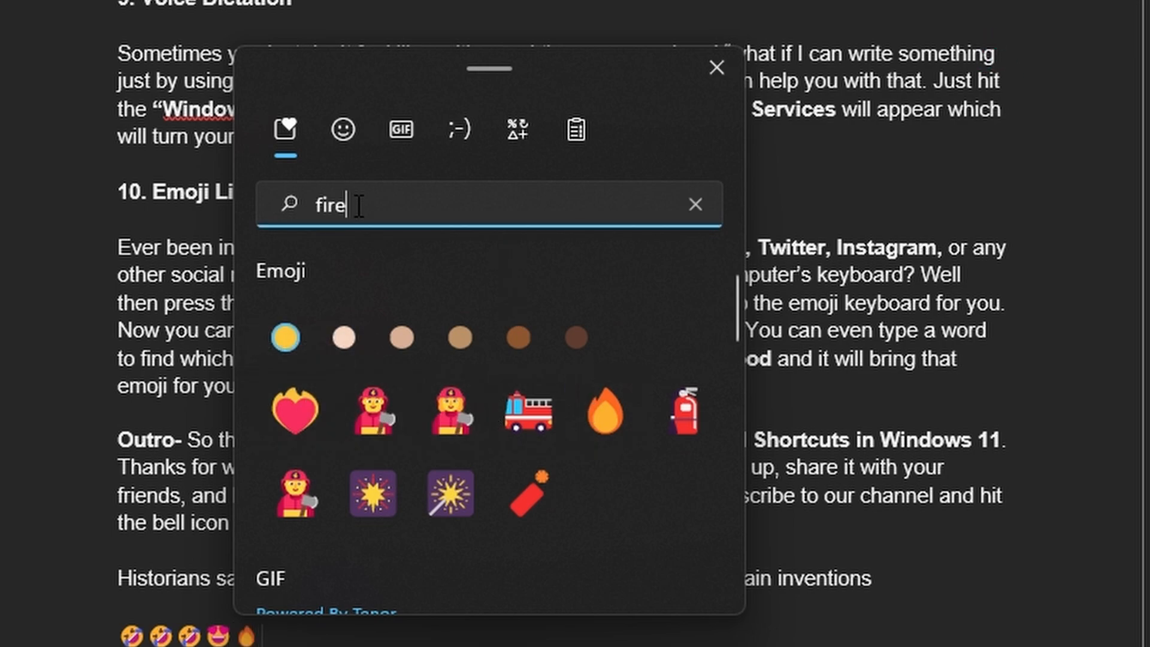
pyautogui.write('food')
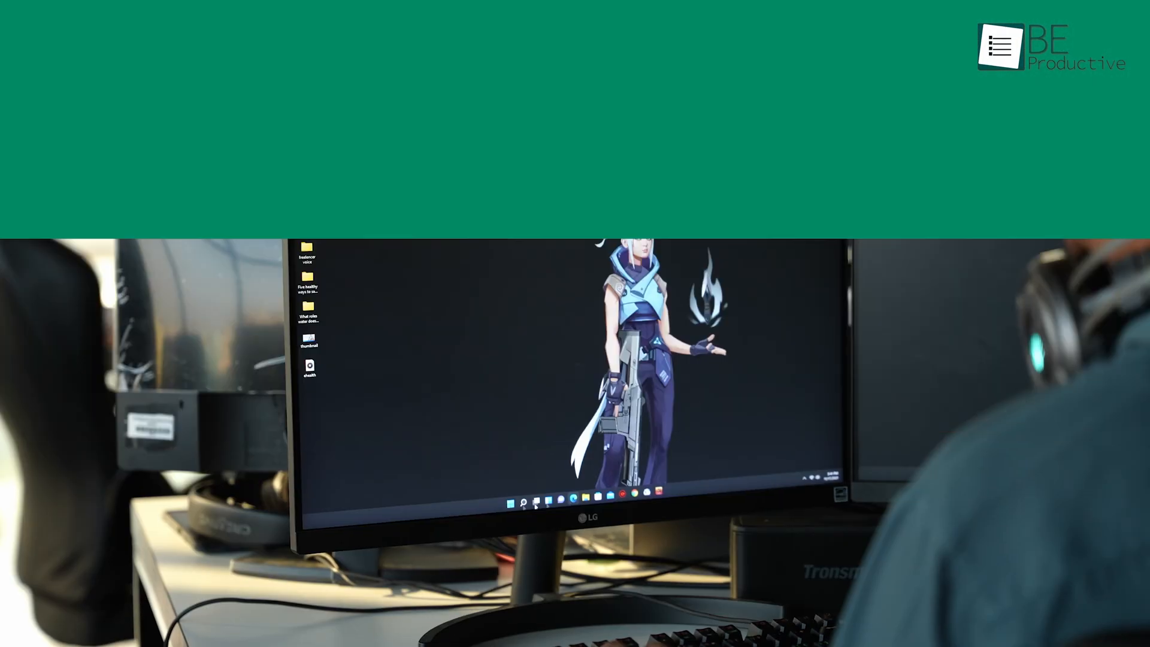
pyautogui.click(523, 501)
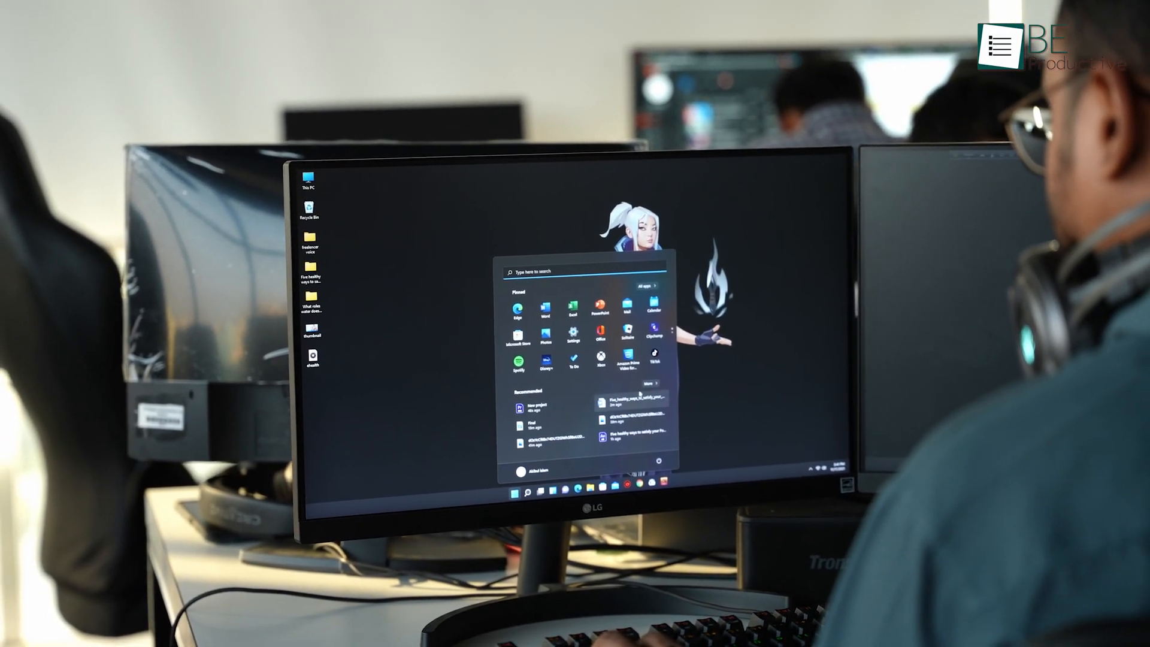